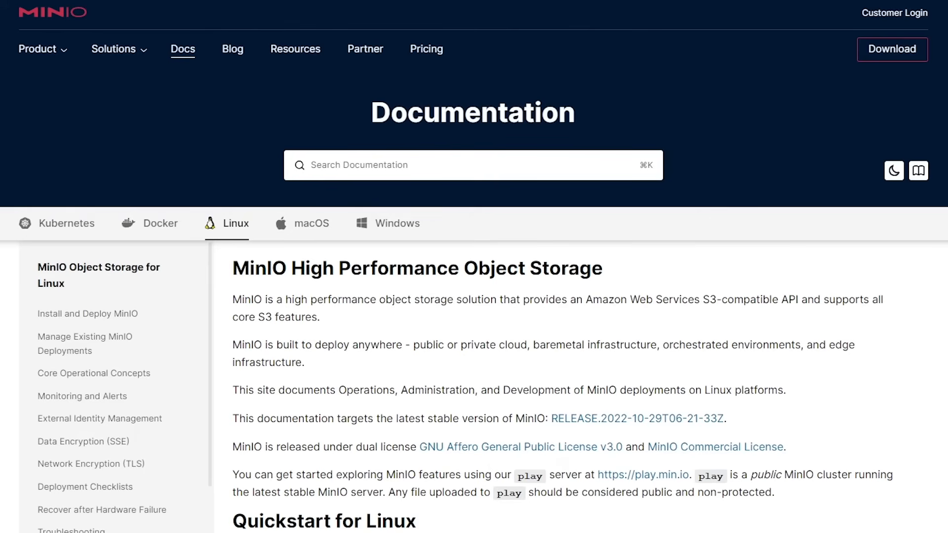
- Scroll the MinIO Linux quickstart down to the Procedure section's Binary install commands
{"action": "scroll", "scroll_direction": "down", "scroll_amount": 3}
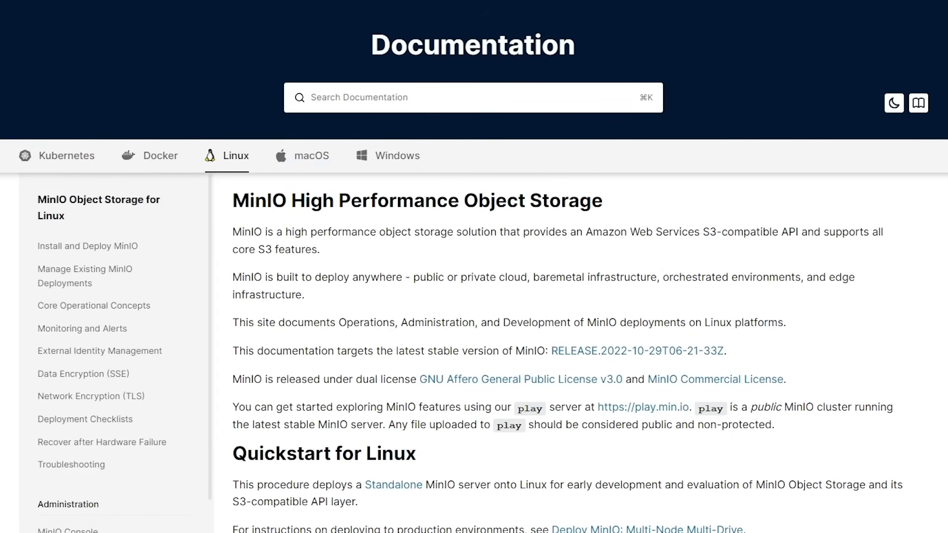
{"action": "scroll", "scroll_direction": "down", "scroll_amount": 3}
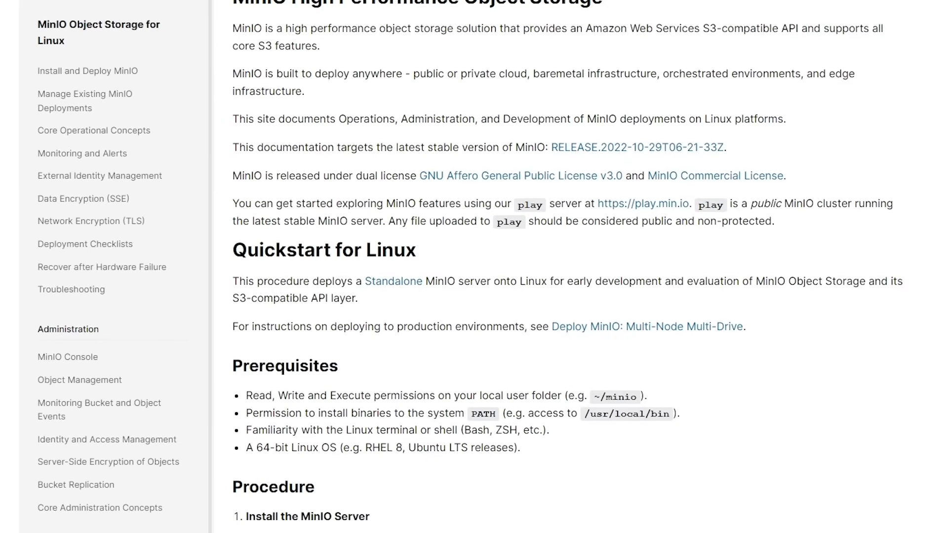
{"action": "scroll", "scroll_direction": "down", "scroll_amount": 3}
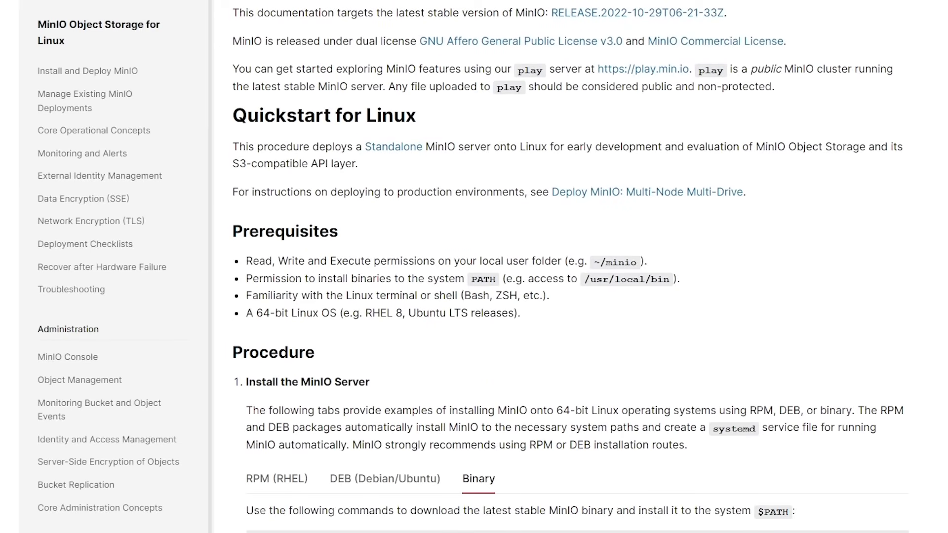
{"action": "scroll", "scroll_direction": "down", "scroll_amount": 3}
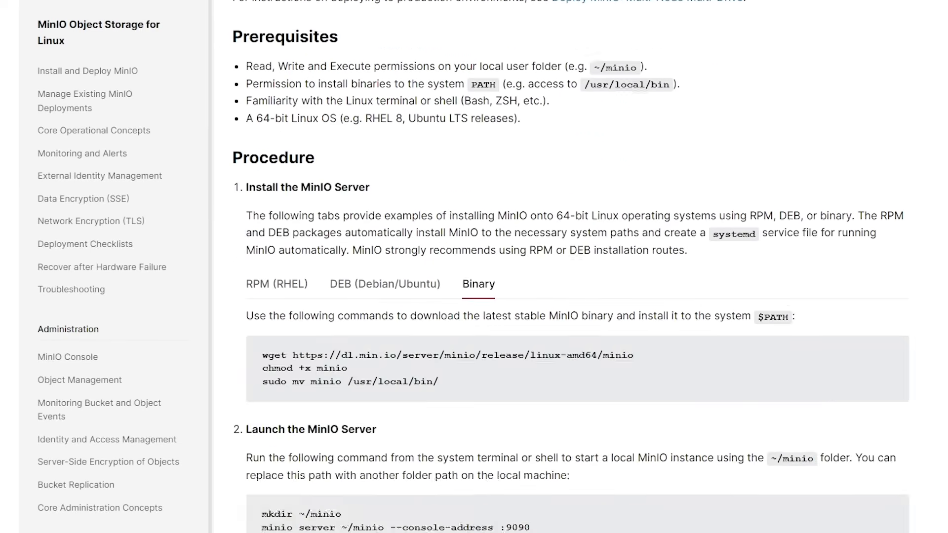
{"action": "scroll", "scroll_direction": "down", "scroll_amount": 3}
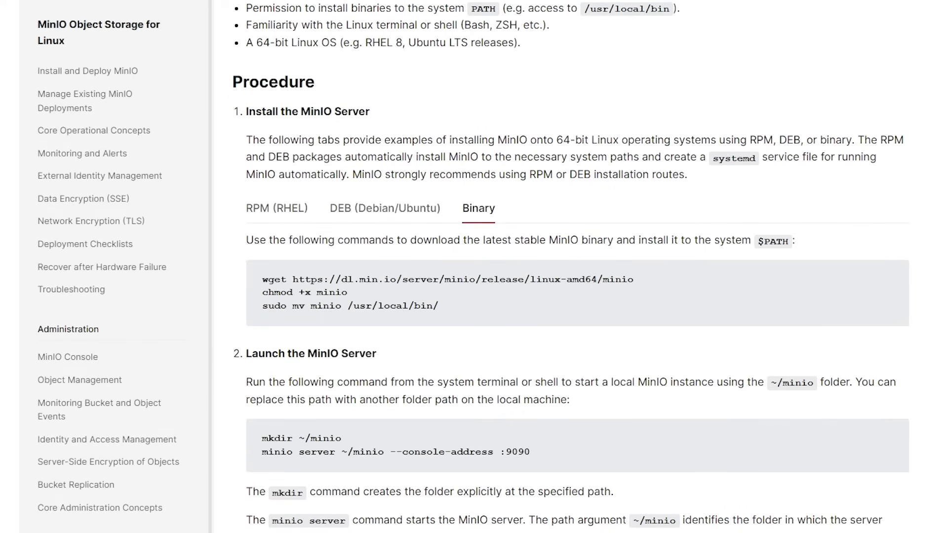
- Compare the RPM (RHEL), DEB (Debian/Ubuntu) and Binary install command tabs
{"action": "left_click", "coordinate": [276, 208]}
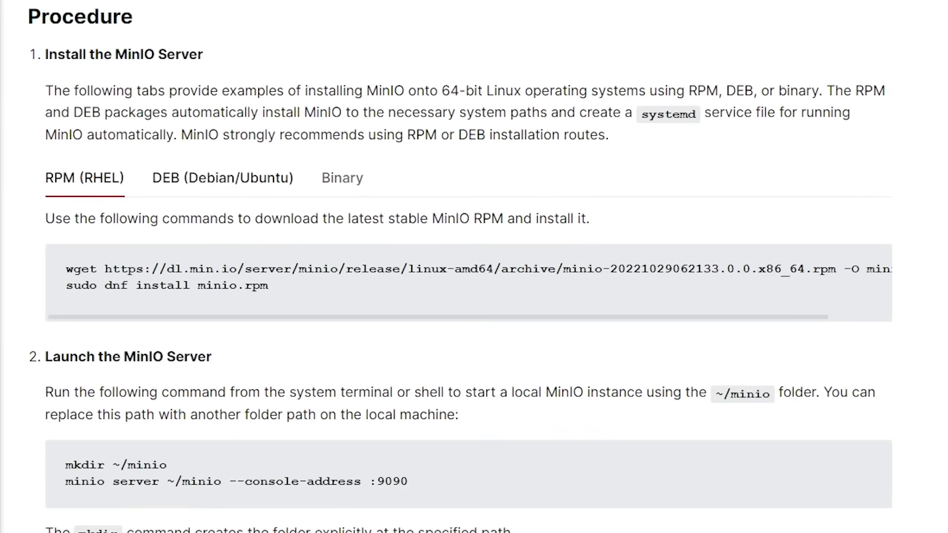
{"action": "left_click", "coordinate": [221, 178]}
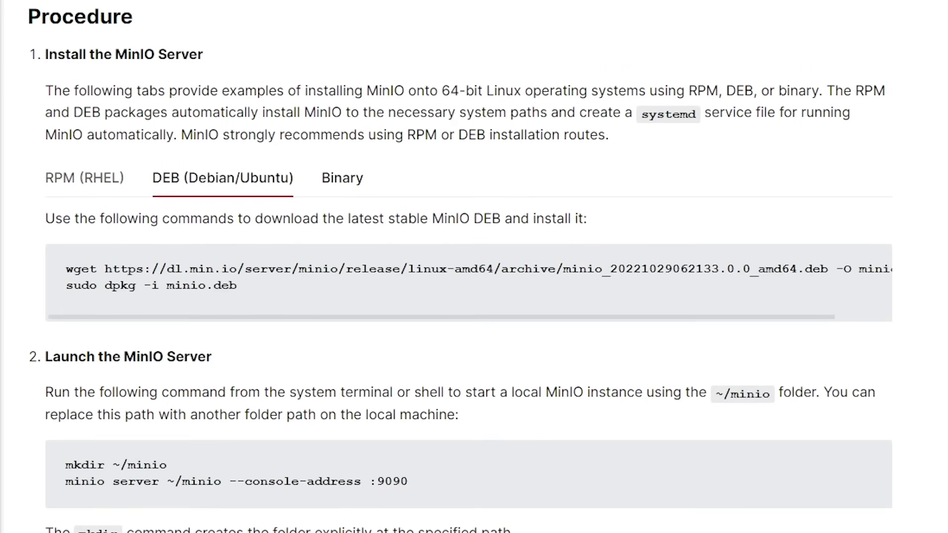
{"action": "left_click", "coordinate": [342, 178]}
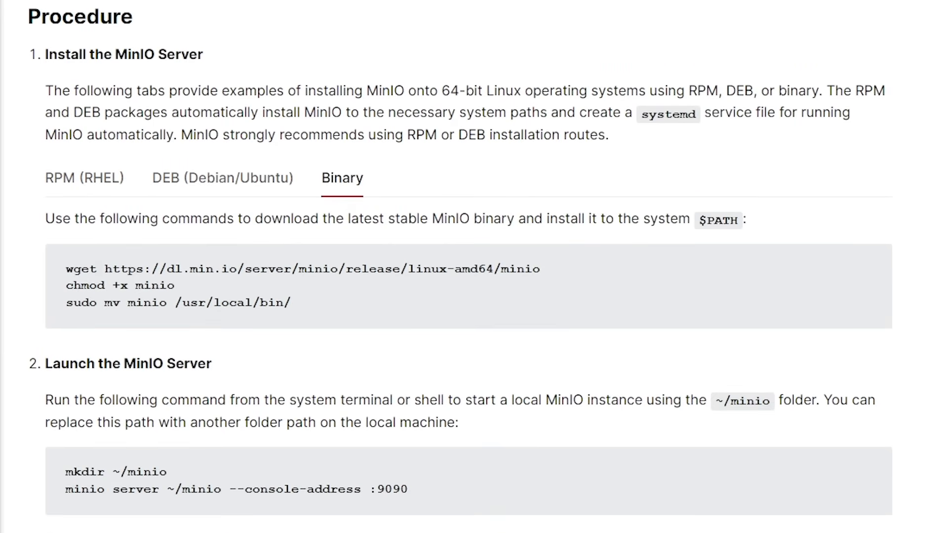
- Read on past launching the server down to Install the MinIO Client
{"action": "scroll", "scroll_direction": "down", "scroll_amount": 3}
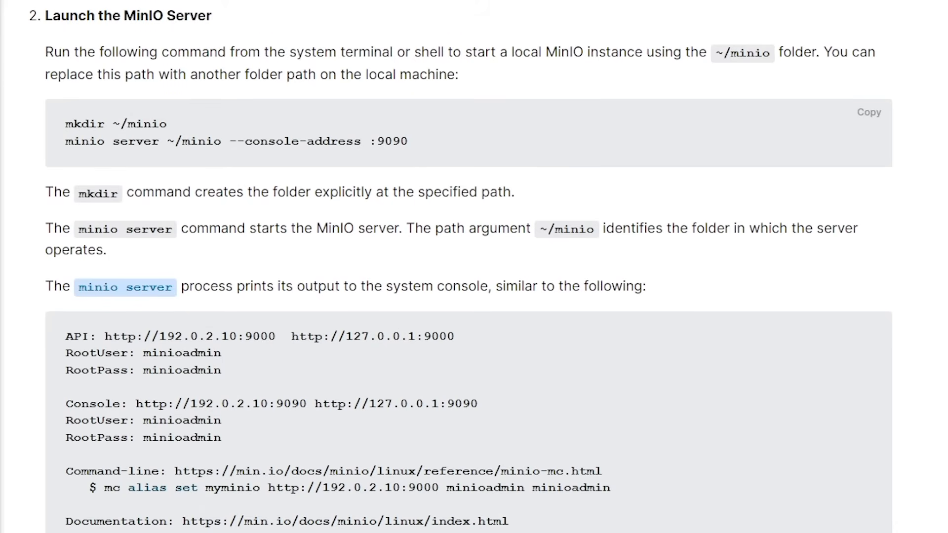
{"action": "scroll", "scroll_direction": "down", "scroll_amount": 3}
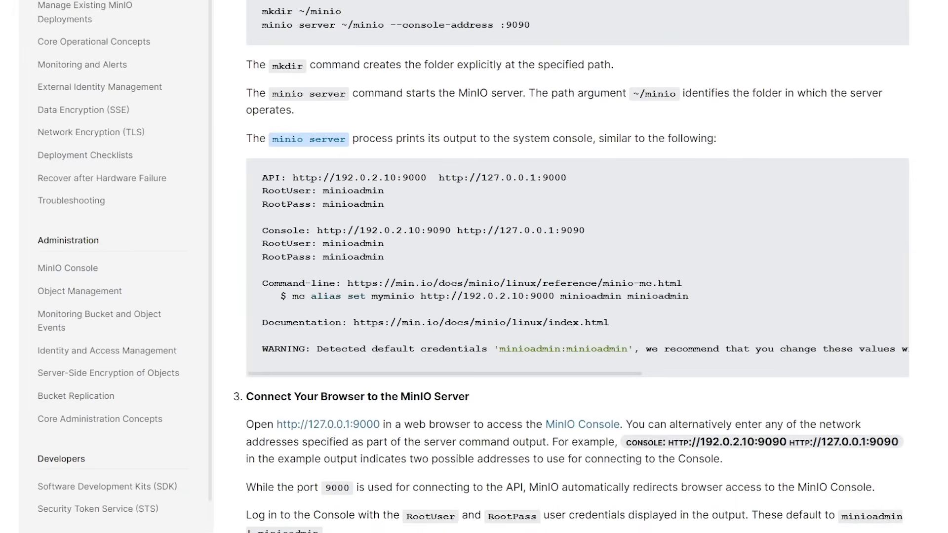
{"action": "scroll", "scroll_direction": "down", "scroll_amount": 3}
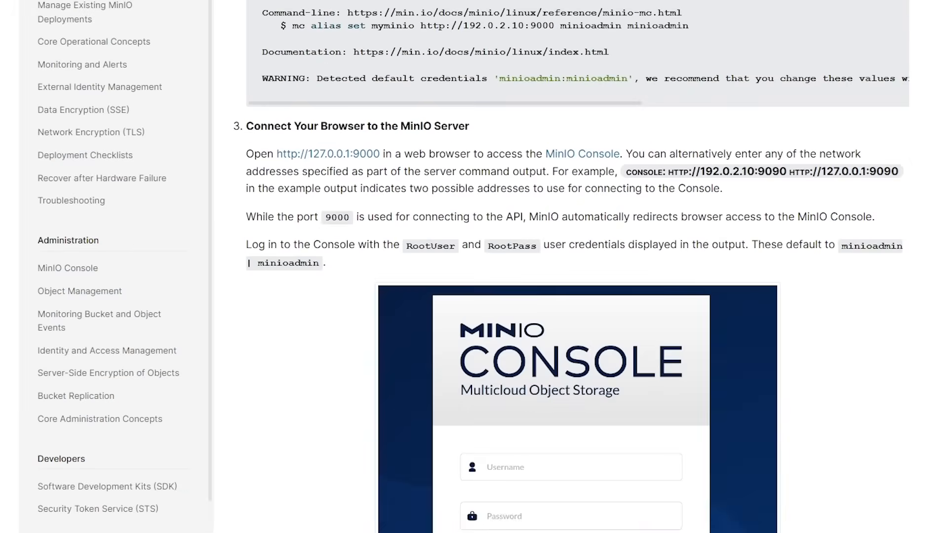
{"action": "scroll", "scroll_direction": "down", "scroll_amount": 3}
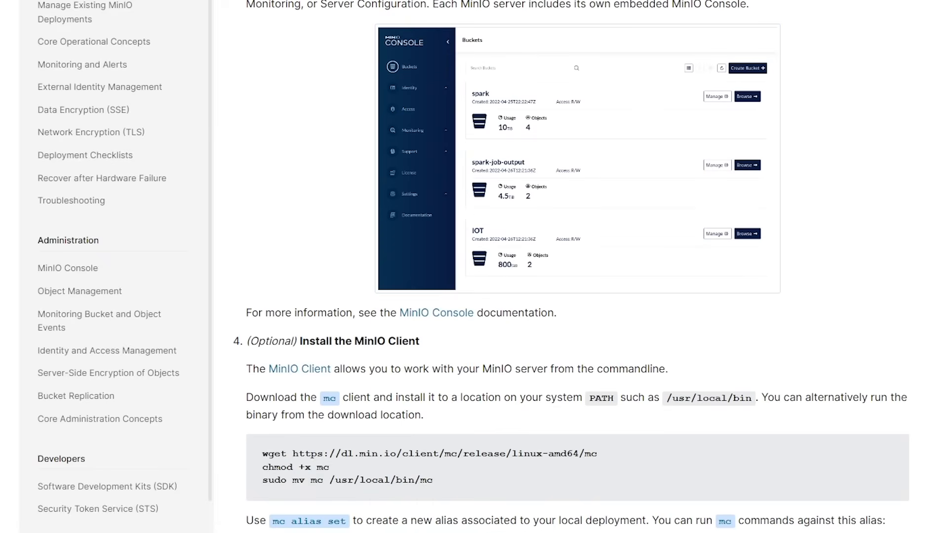
{"action": "scroll", "scroll_direction": "down", "scroll_amount": 3}
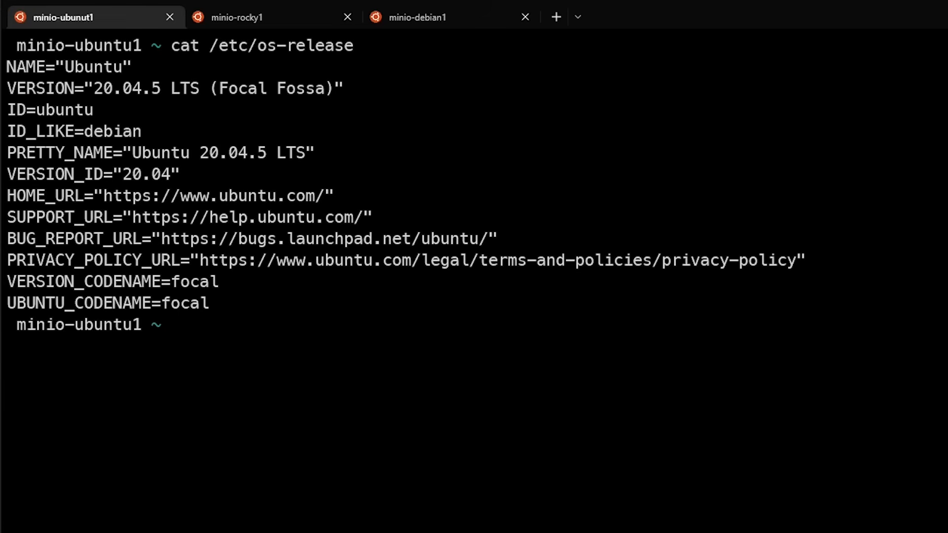
- View the Rocky server's os-release, then return to the Ubuntu server session
{"action": "left_click", "coordinate": [272, 16]}
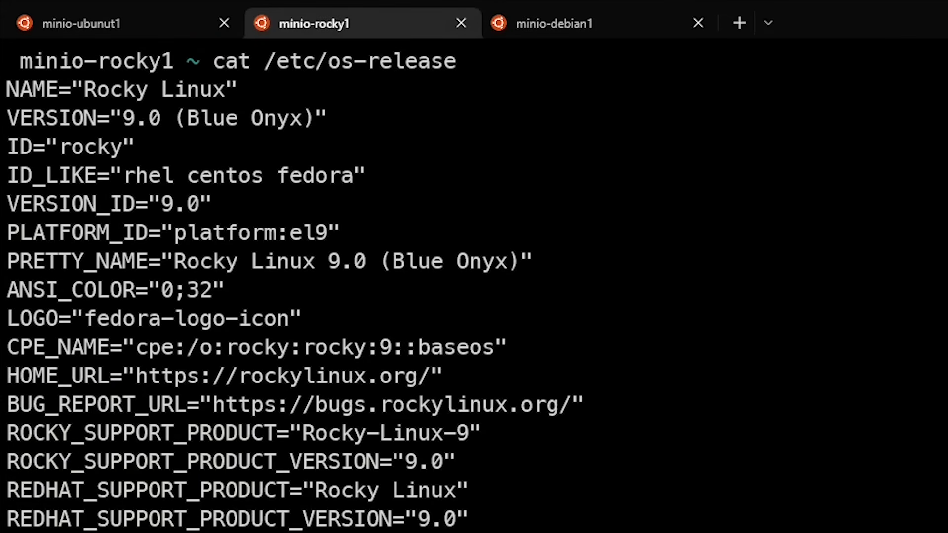
{"action": "left_click", "coordinate": [551, 24]}
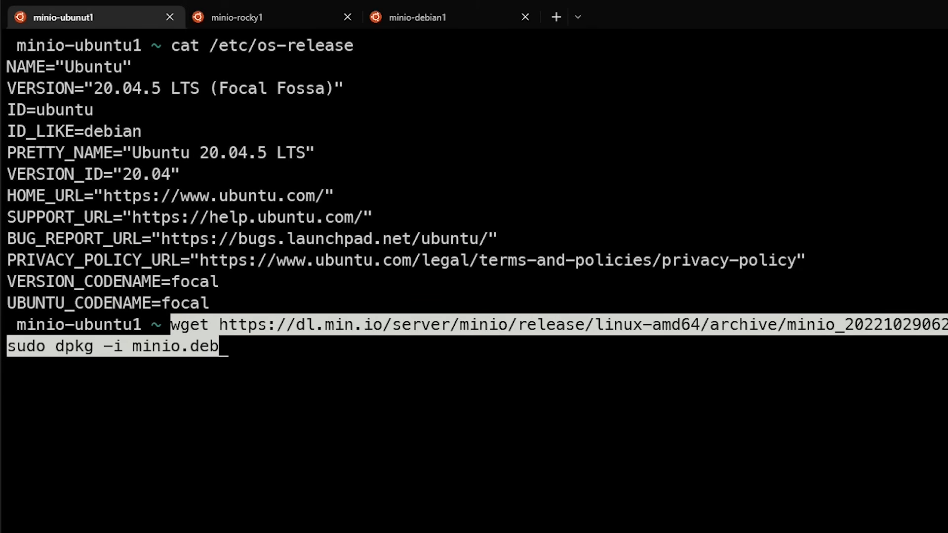
- Run the DEB install on Ubuntu, confirm /usr/local/bin/minio, and switch to Rocky
{"action": "key", "text": "Return"}
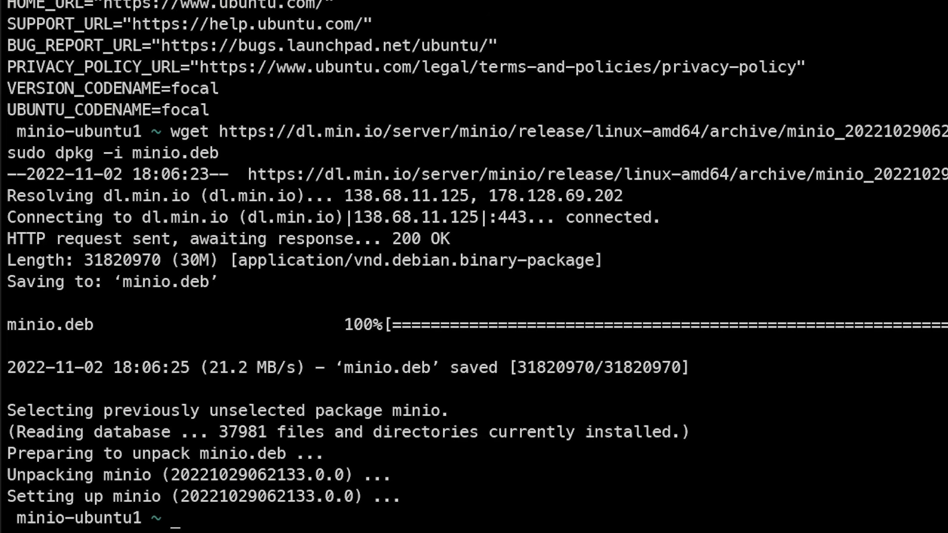
{"action": "type", "text": "cl"}
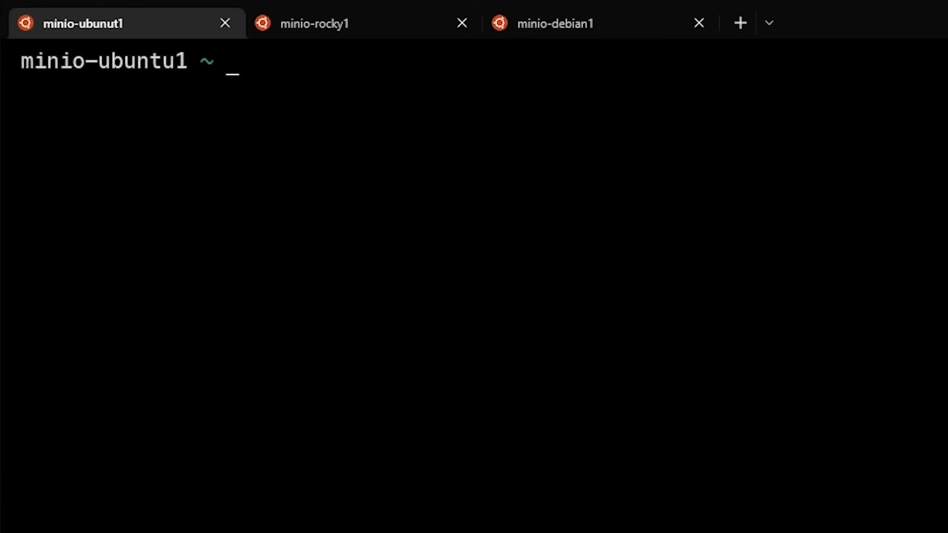
{"action": "key", "text": "Return"}
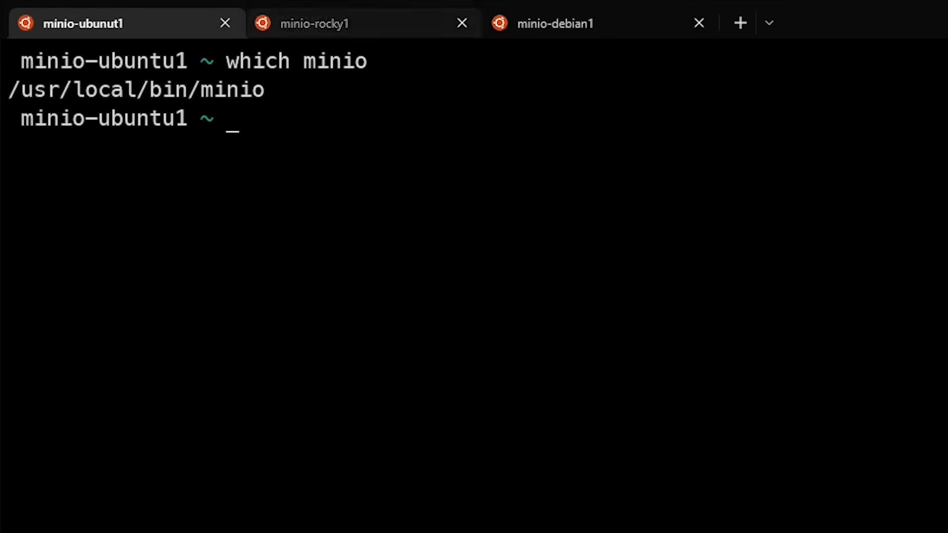
{"action": "left_click", "coordinate": [312, 23]}
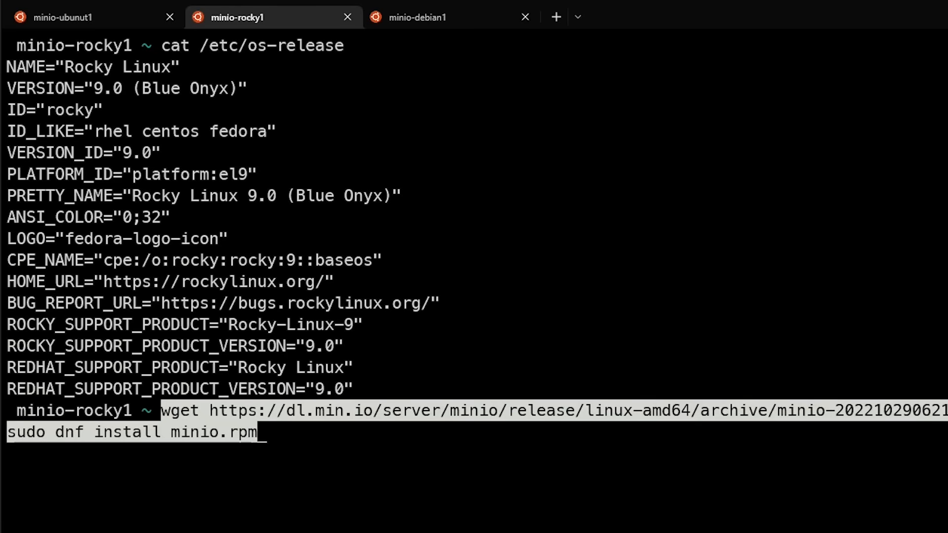
- Install the MinIO RPM on Rocky, confirm /usr/local/bin/minio, and switch to Debian
{"action": "key", "text": "Return"}
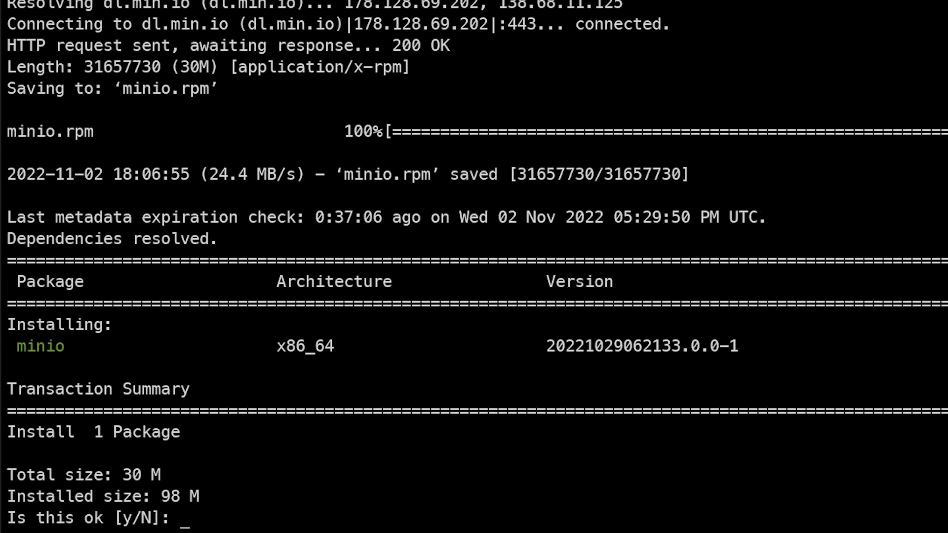
{"action": "type", "text": "y"}
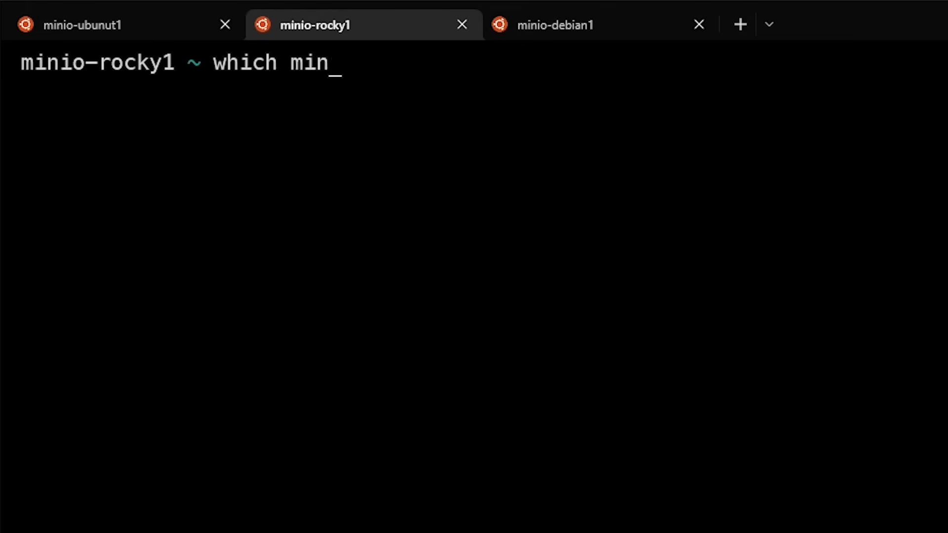
{"action": "key", "text": "Return"}
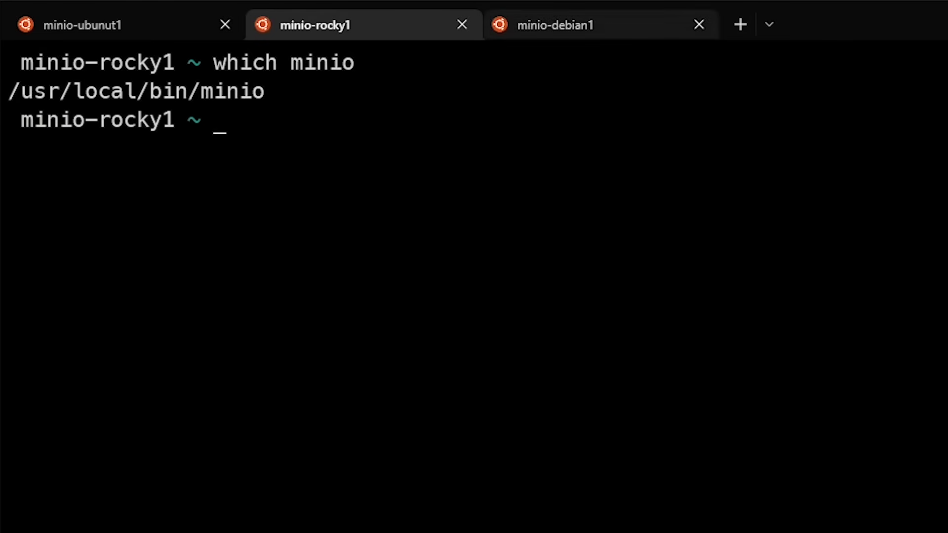
{"action": "left_click", "coordinate": [554, 25]}
{"action": "type", "text": "l"}
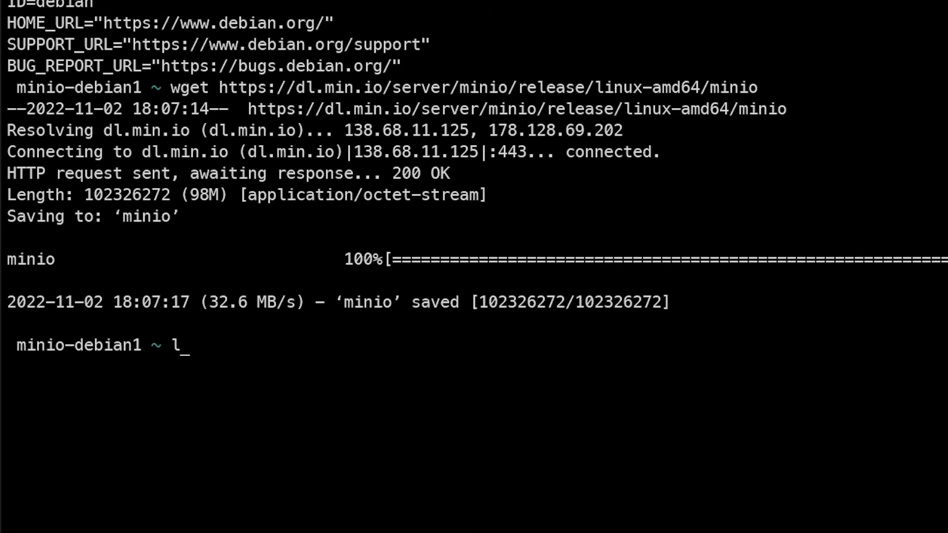
- Download the linux-amd64 minio binary on Debian and list files to confirm it
{"action": "key", "text": "Return"}
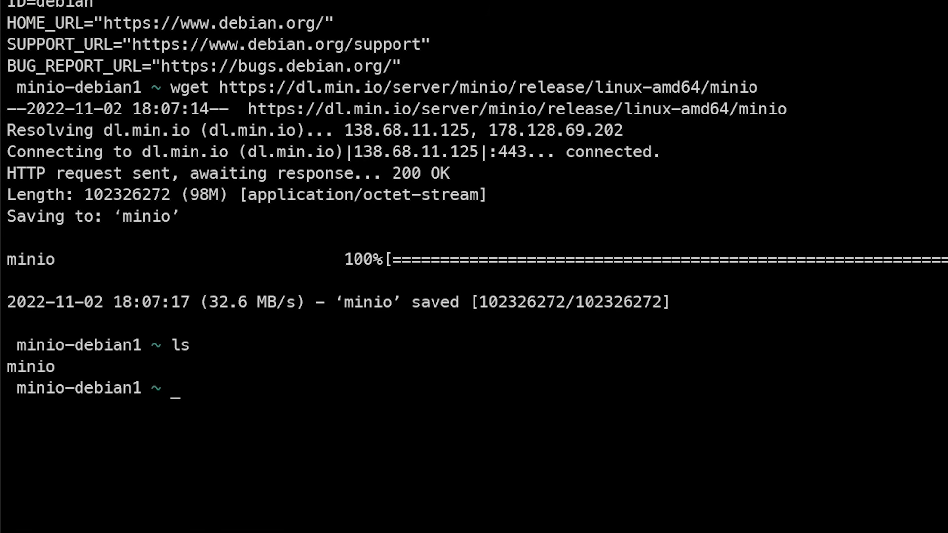
{"action": "type", "text": "ls -"}
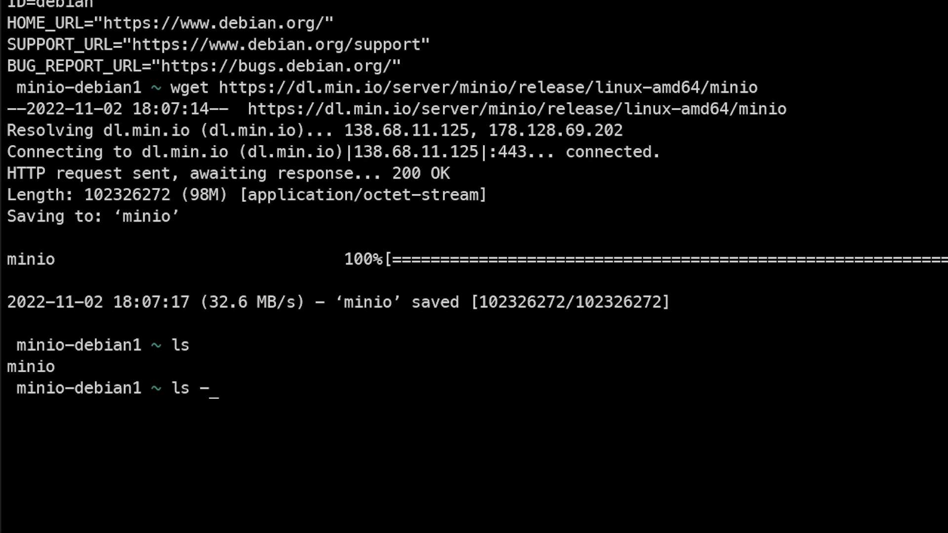
{"action": "key", "text": "Return"}
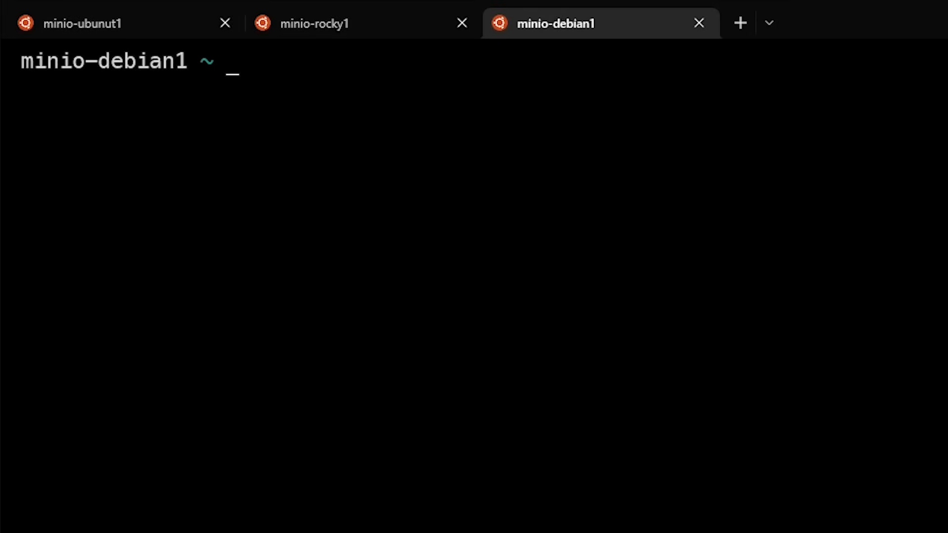
- Make the downloaded minio binary executable with chmod +x
{"action": "type", "text": "chm"}
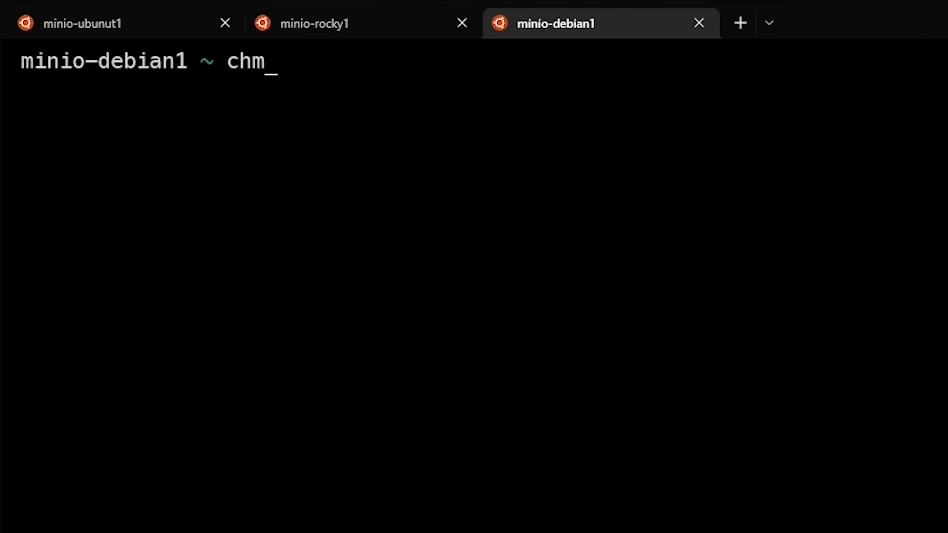
{"action": "type", "text": "od +x"}
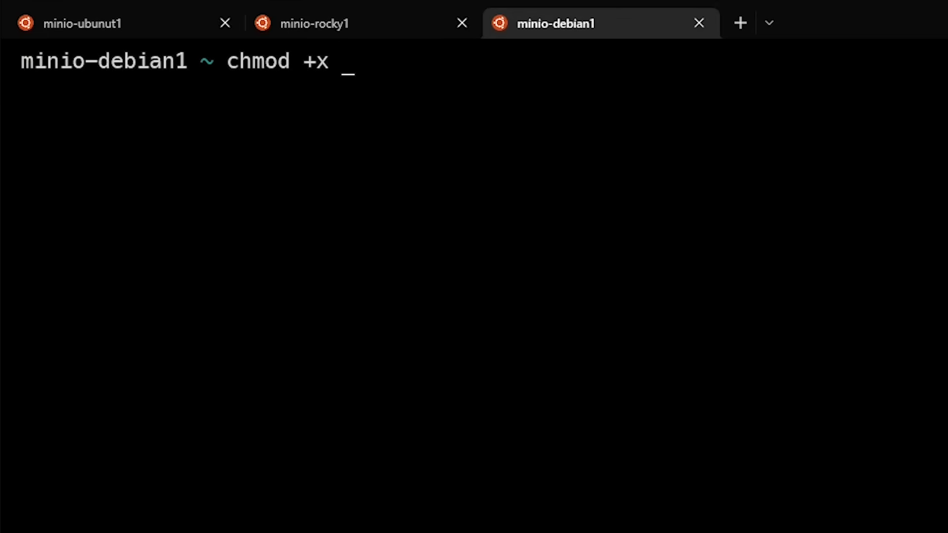
{"action": "type", "text": "ls -lah"}
{"action": "key", "text": "Return"}
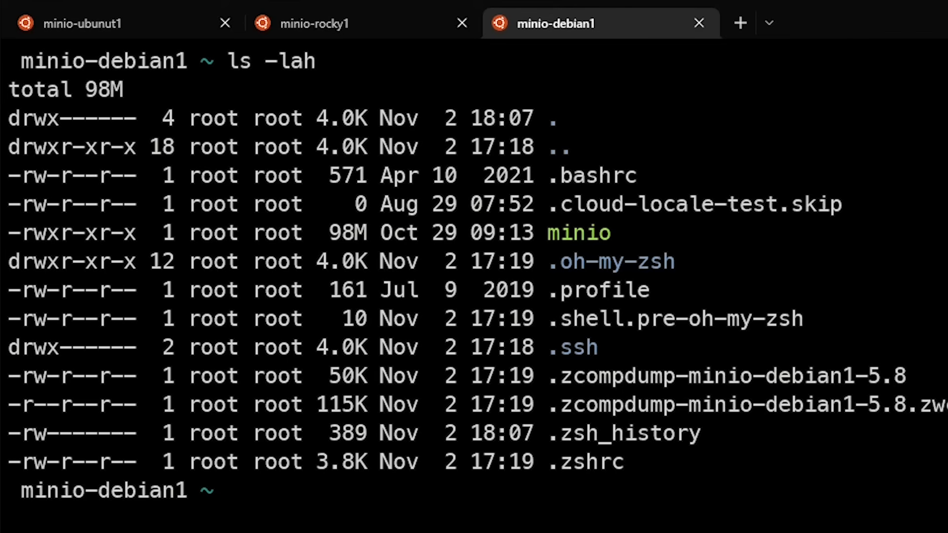
- Move minio into /usr/local/bin/ and verify with which minio
{"action": "type", "text": "sudo mv minio /usr/local/bin/"}
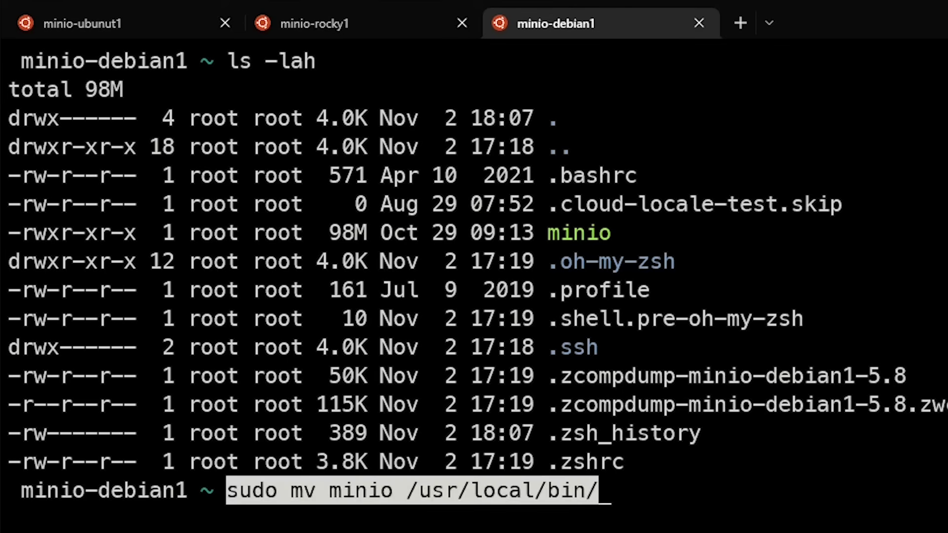
{"action": "key", "text": "Return"}
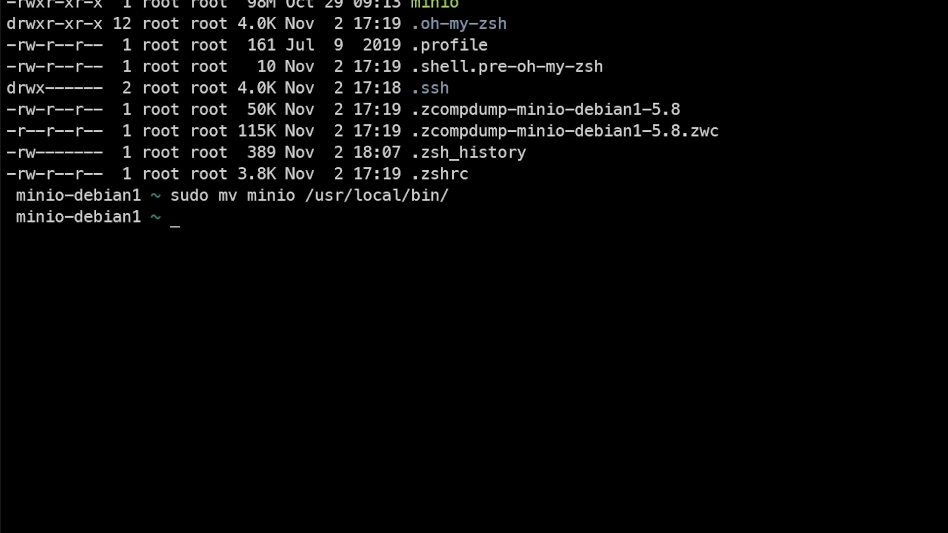
{"action": "type", "text": "which min"}
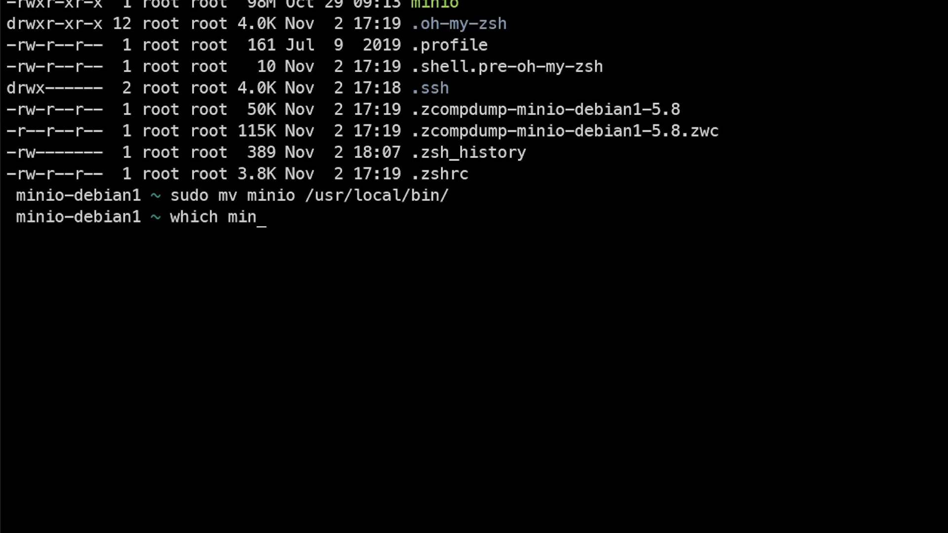
{"action": "key", "text": "Return"}
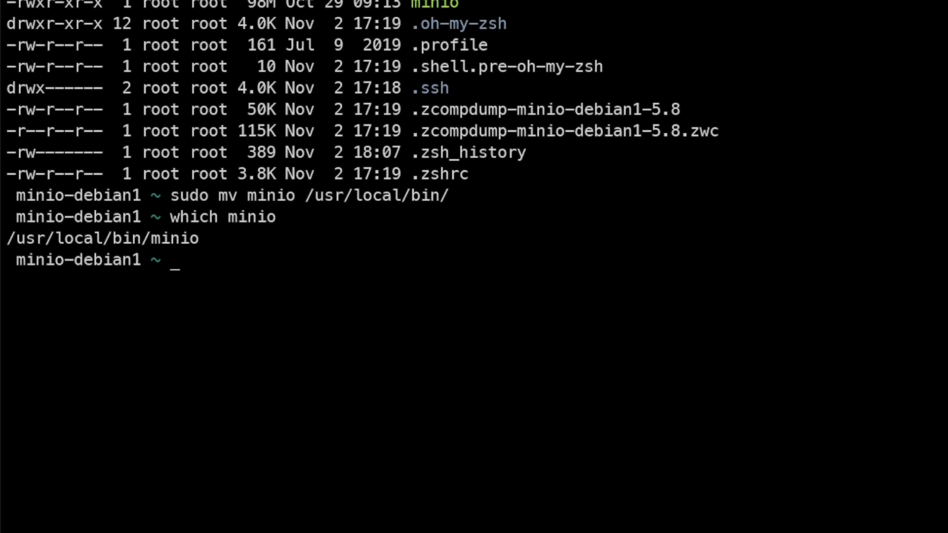